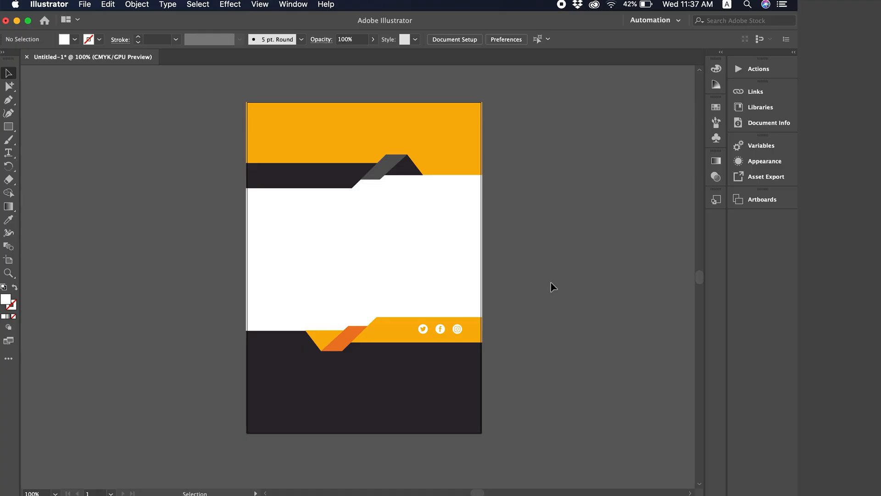
mouse_move(548, 229)
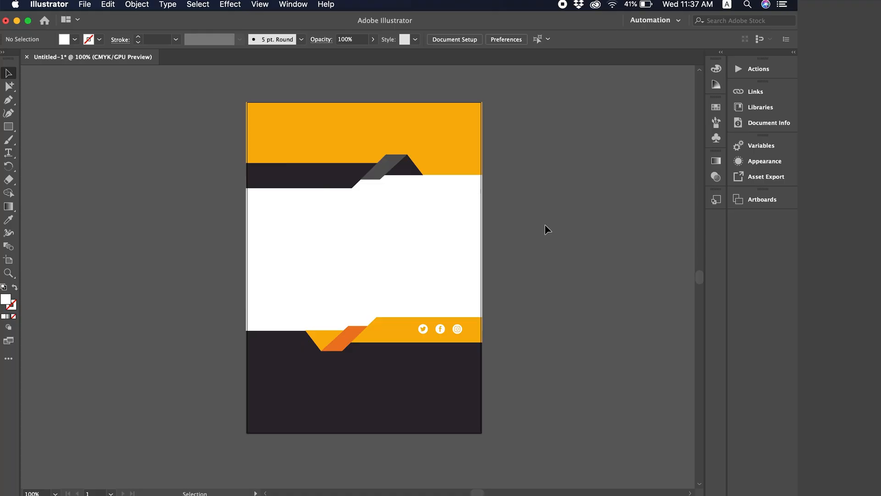
mouse_move(279, 170)
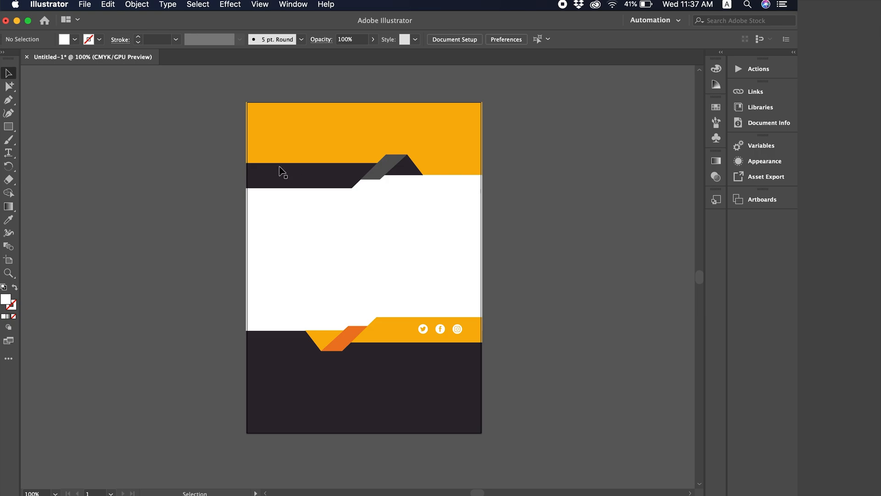
mouse_move(140, 126)
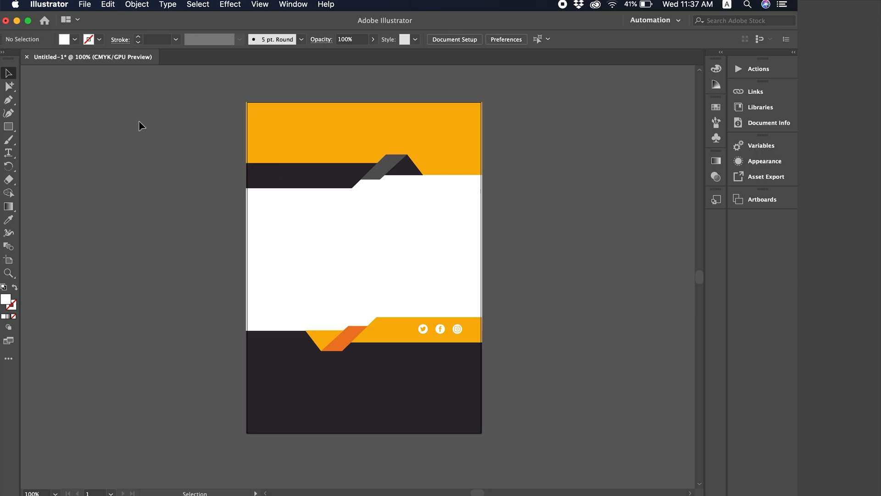
mouse_move(403, 200)
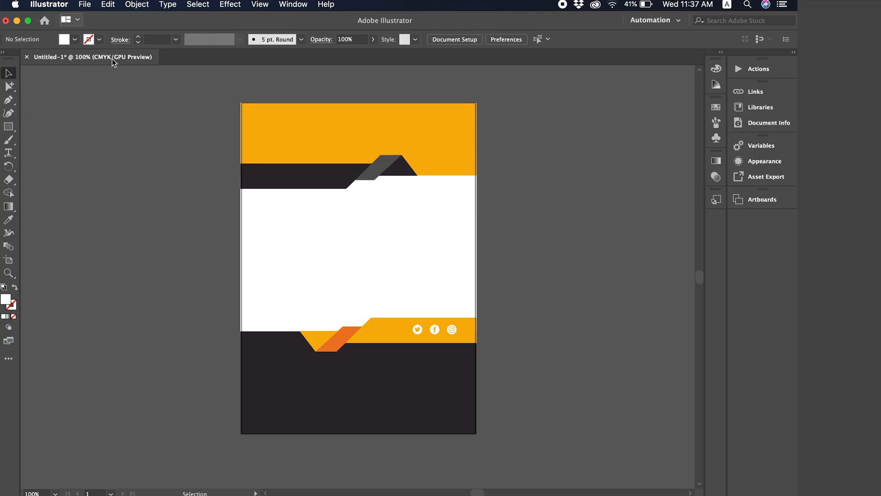
Open the Place dialog from Illustrator's File menu.
left_click(85, 4)
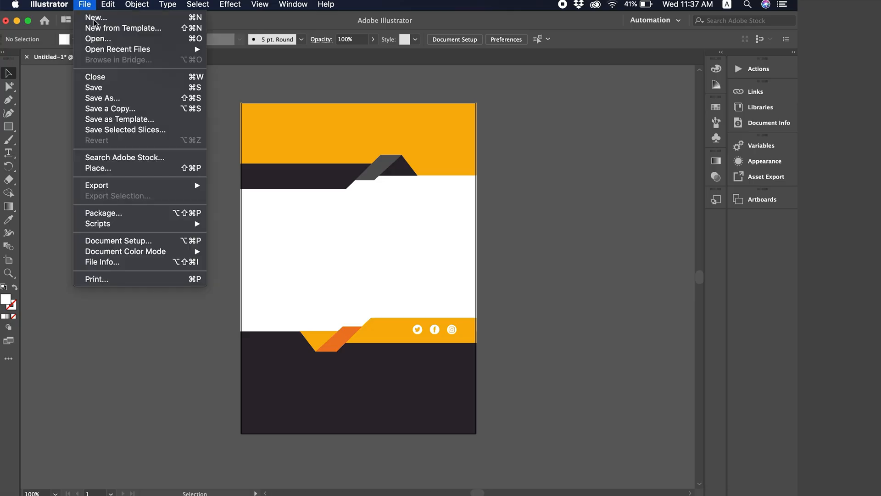
mouse_move(100, 174)
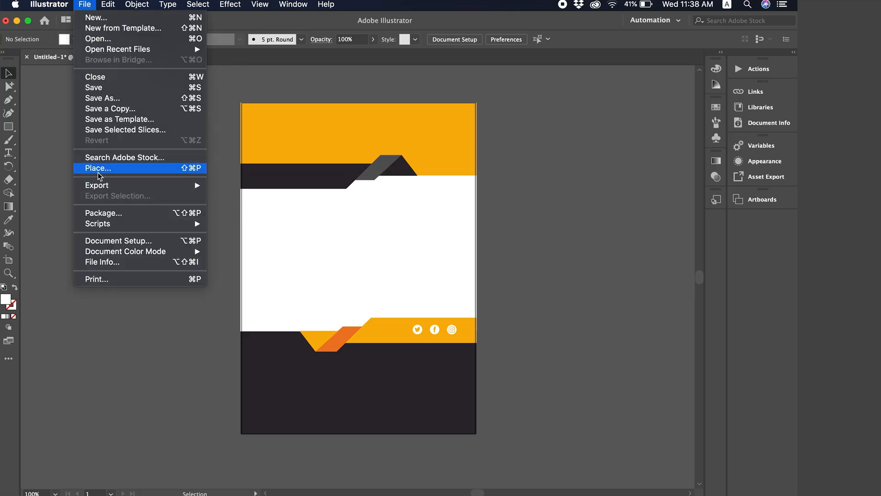
mouse_move(191, 171)
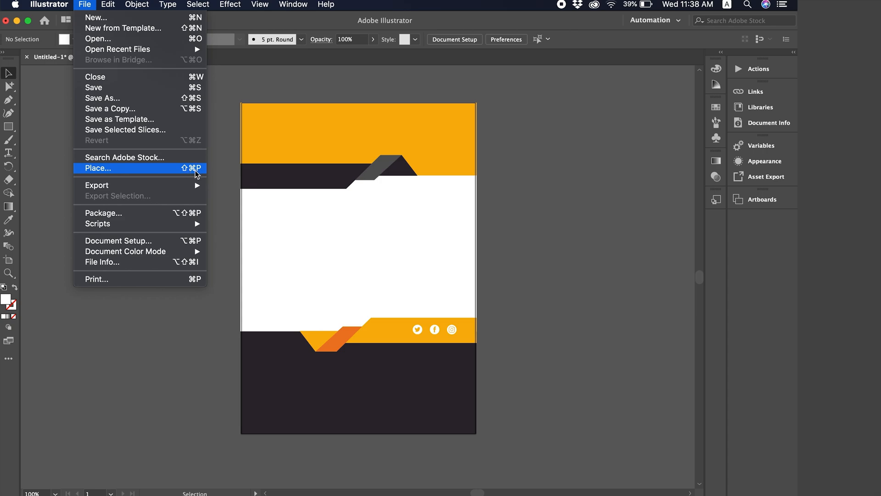
mouse_move(158, 182)
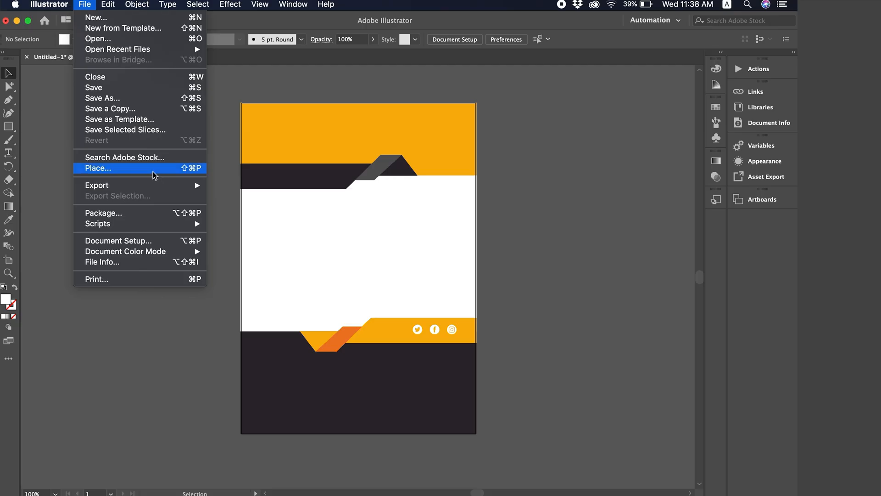
left_click(98, 168)
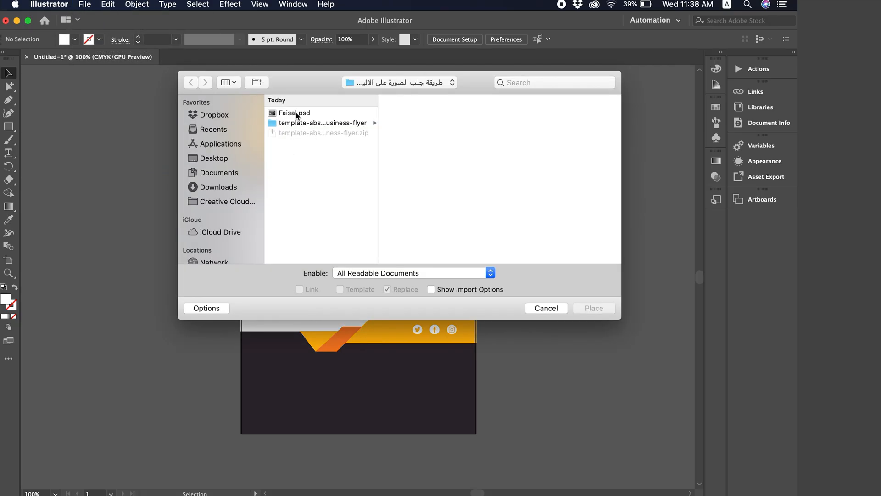
Place Faisal.psd as a linked file with Show Import Options enabled.
left_click(293, 113)
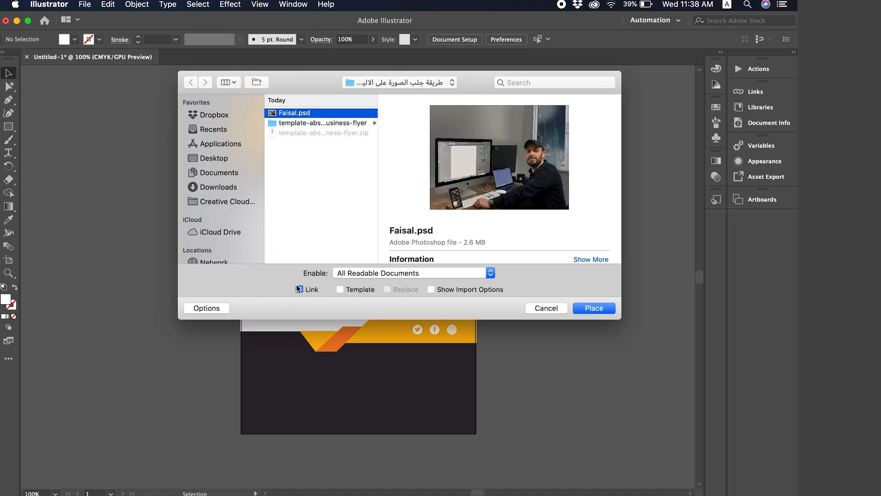
left_click(299, 289)
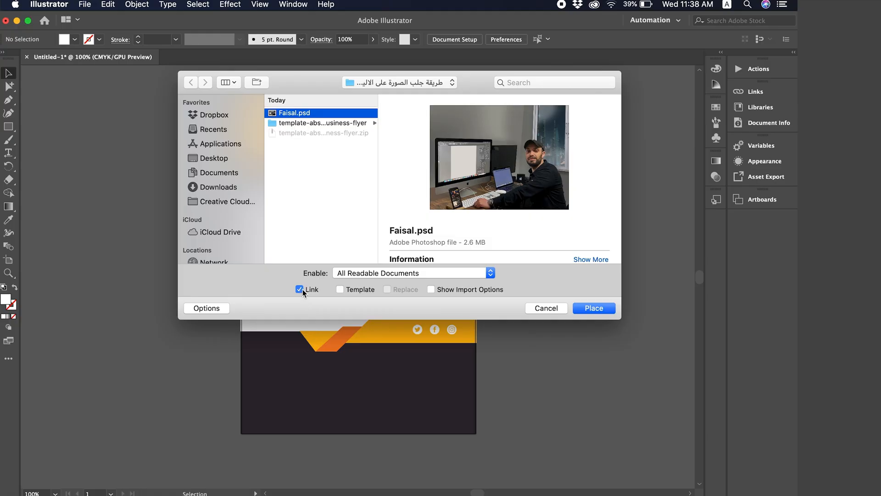
left_click(299, 289)
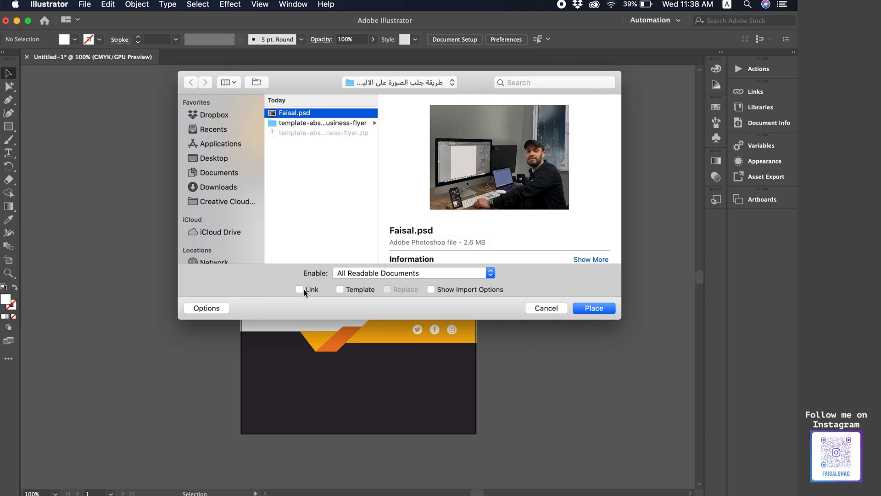
left_click(300, 289)
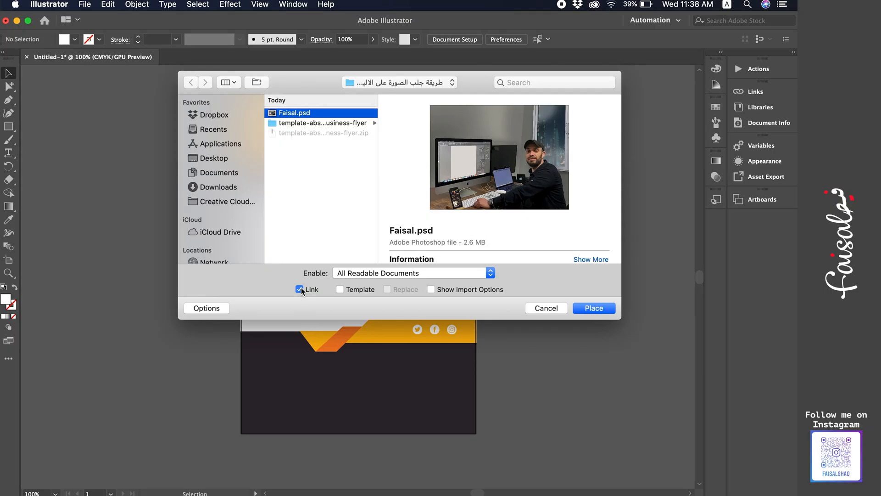
left_click(431, 289)
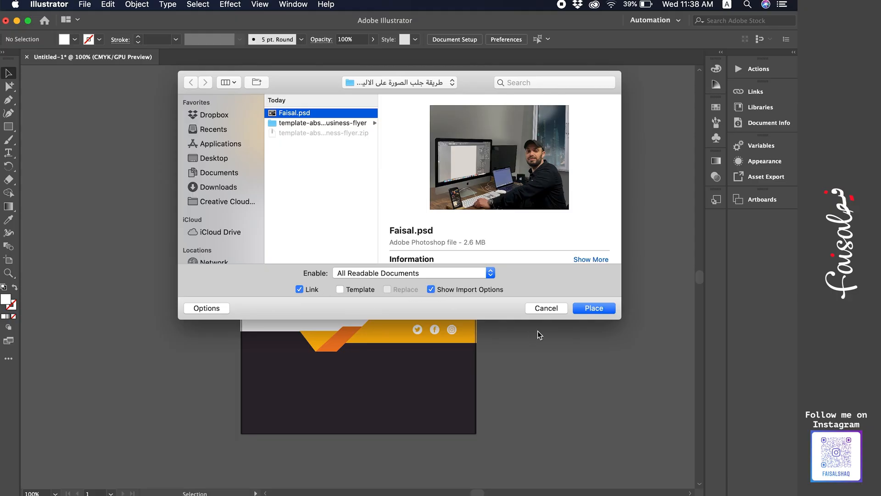
left_click(594, 308)
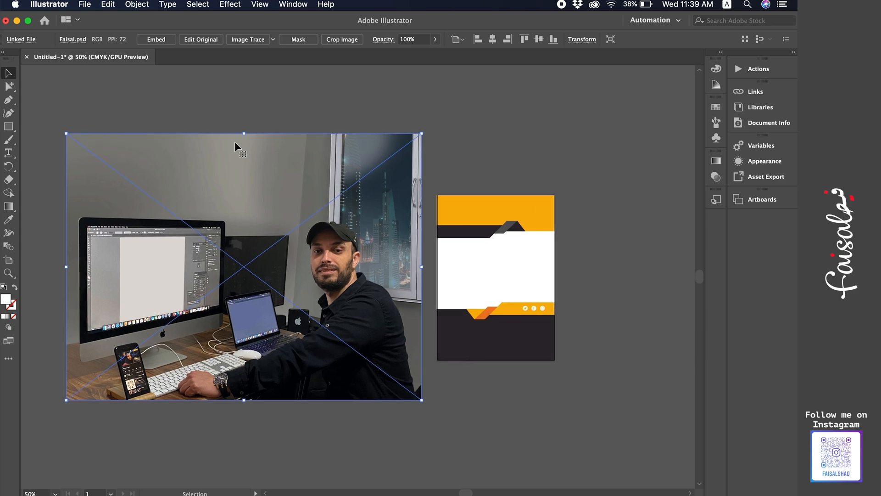
mouse_move(259, 154)
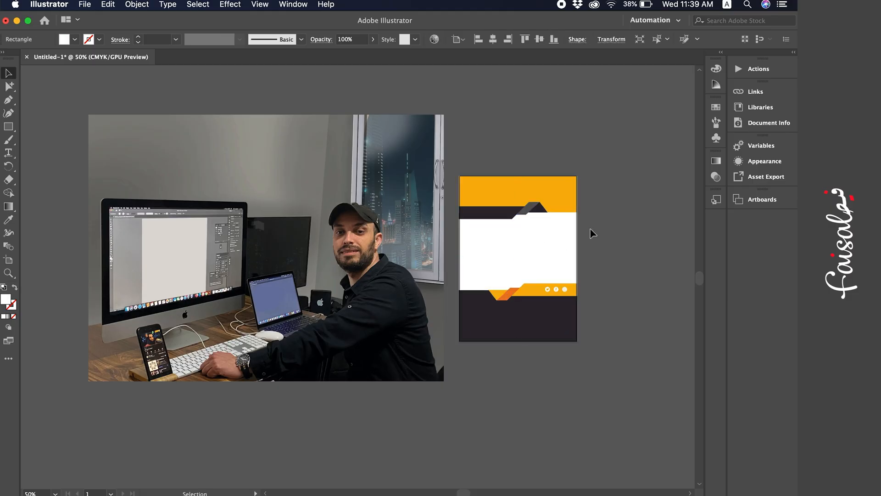
Select the placed Faisal.psd photo and position it in the flyer's middle white band.
left_click(517, 259)
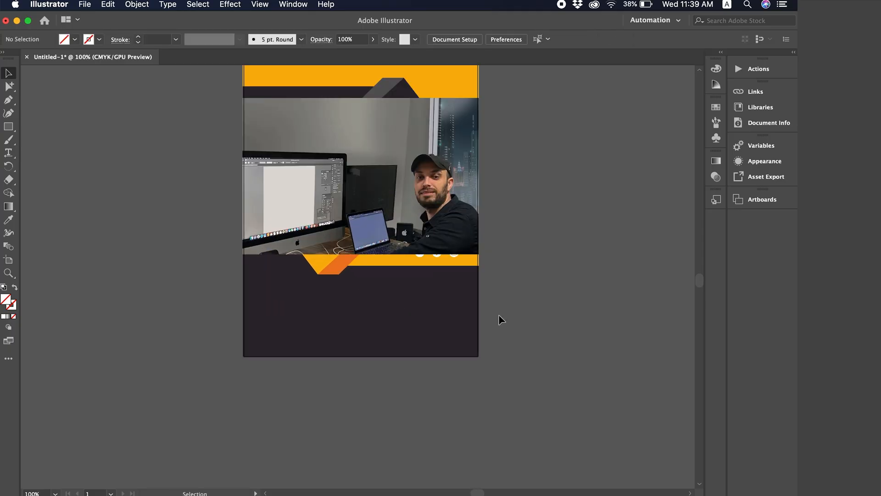
left_click(359, 188)
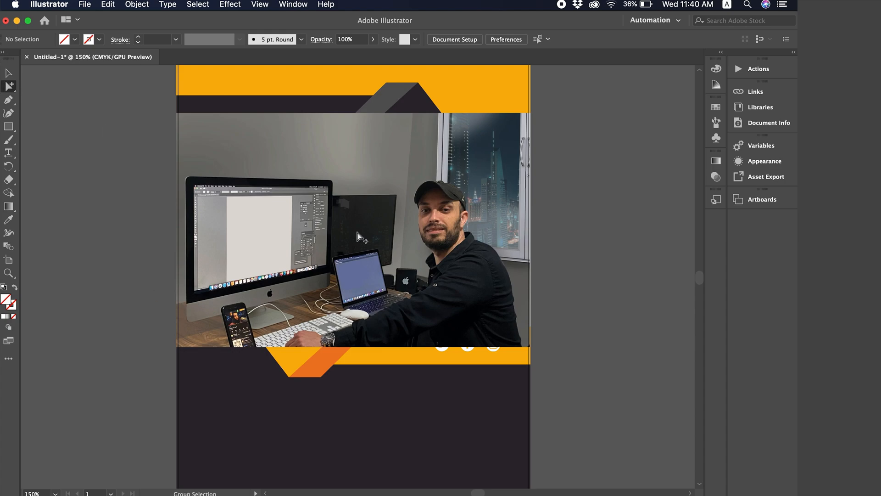
left_click(361, 241)
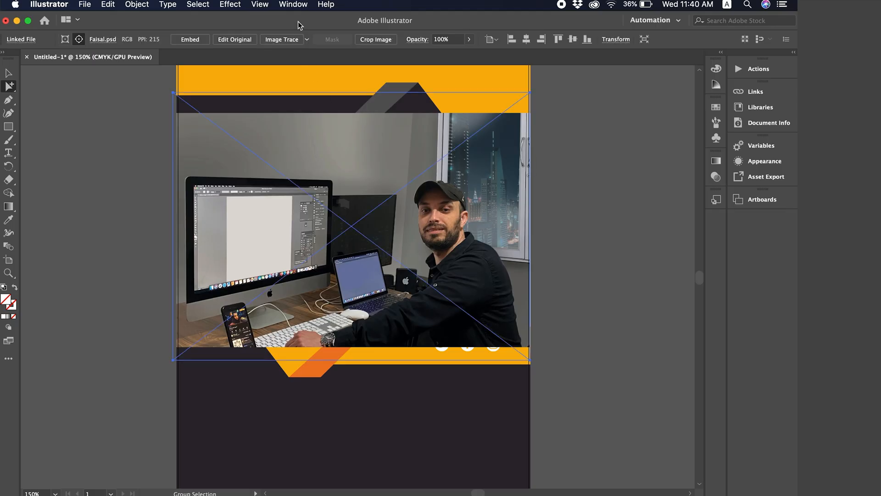
mouse_move(235, 51)
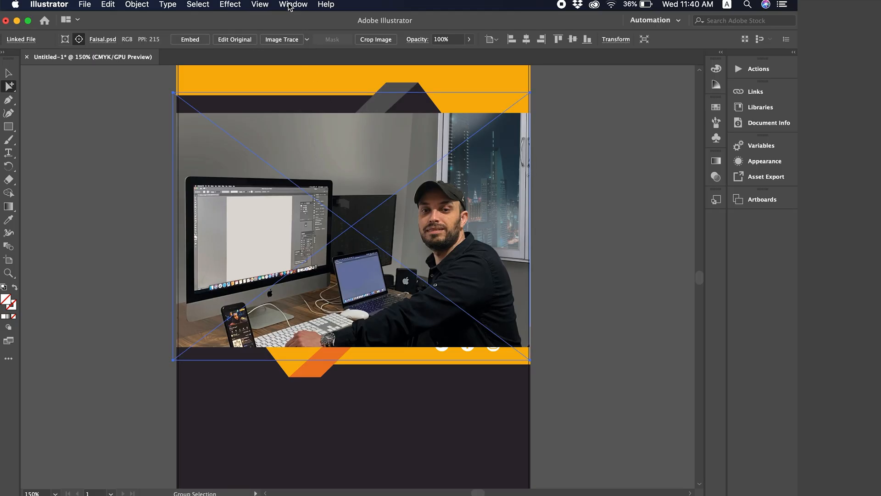
left_click(293, 4)
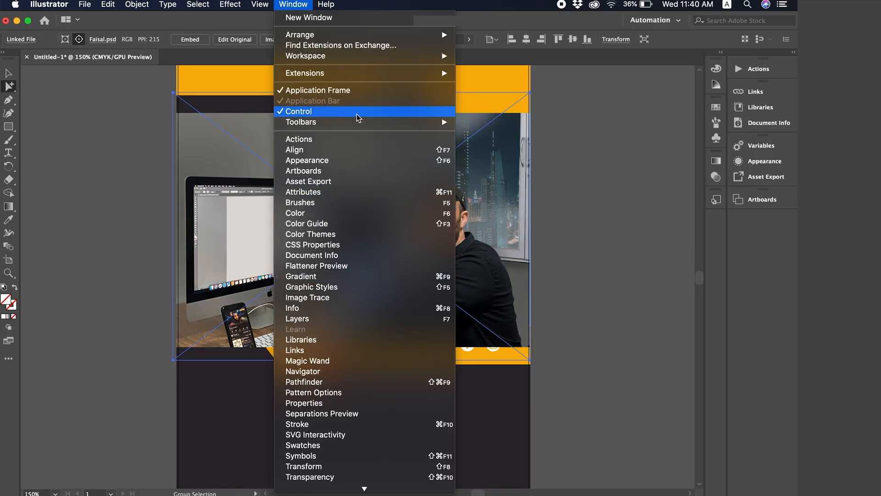
mouse_move(342, 370)
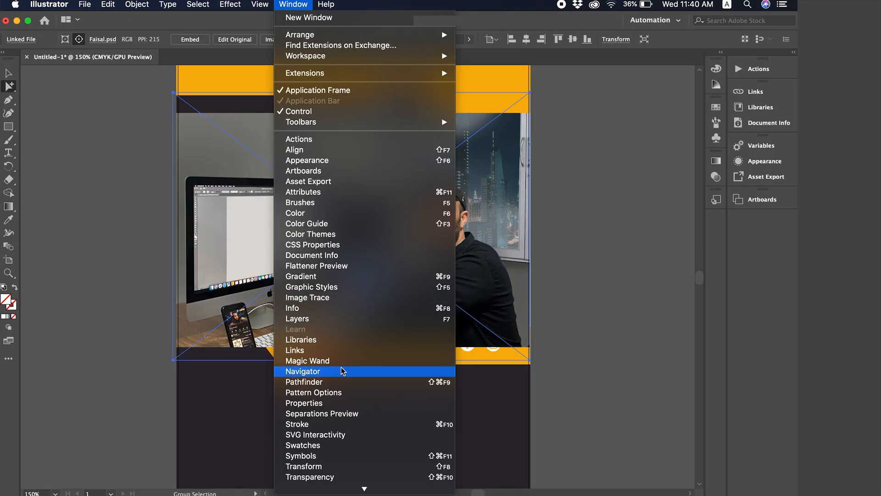
left_click(295, 350)
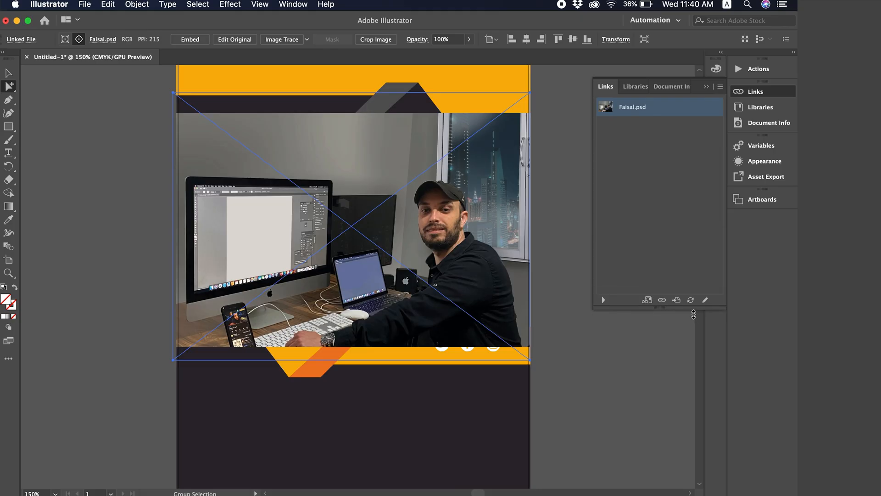
mouse_move(662, 306)
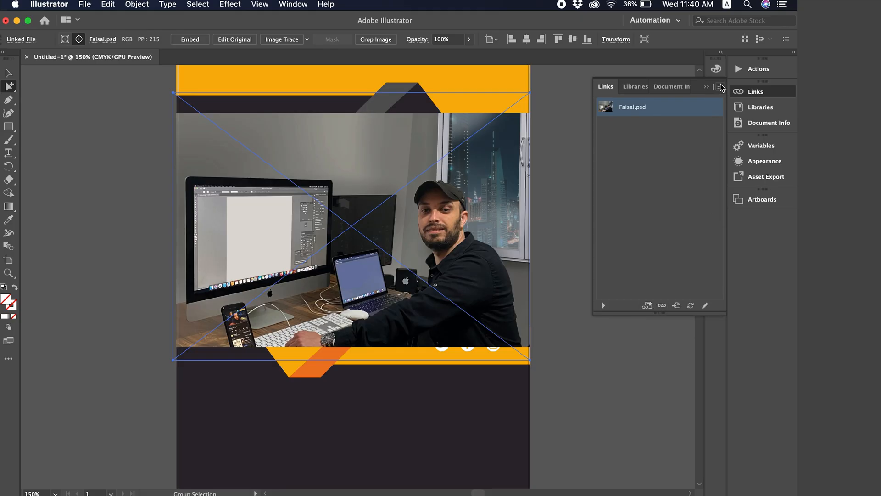
left_click(720, 86)
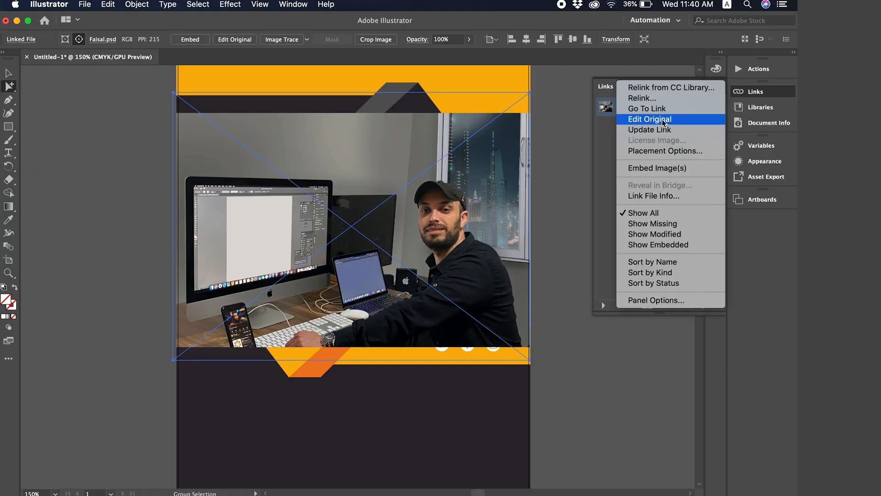
mouse_move(561, 146)
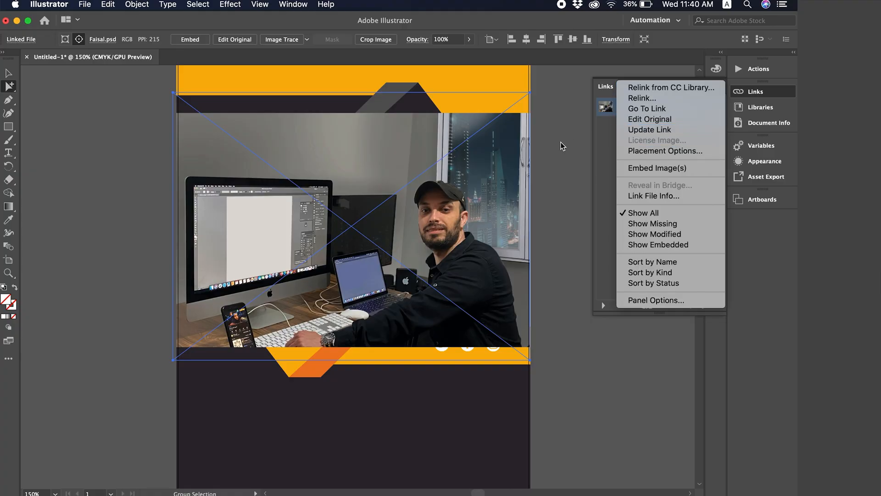
mouse_move(571, 139)
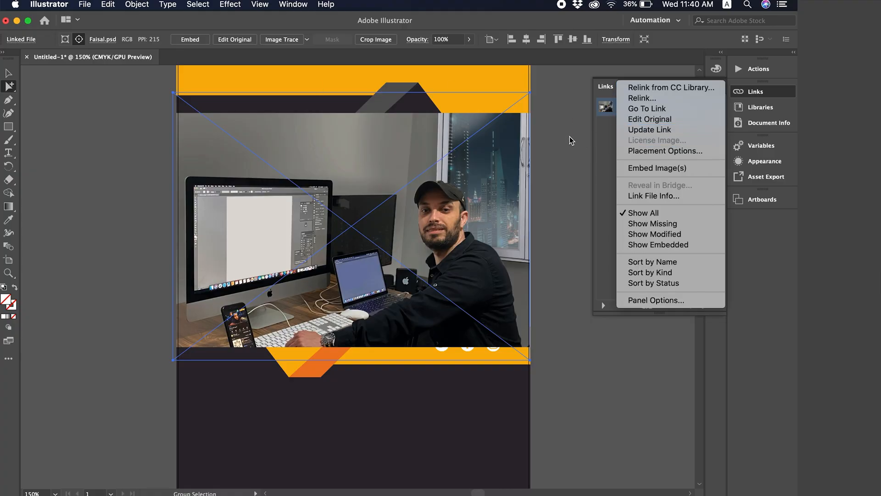
left_click(485, 174)
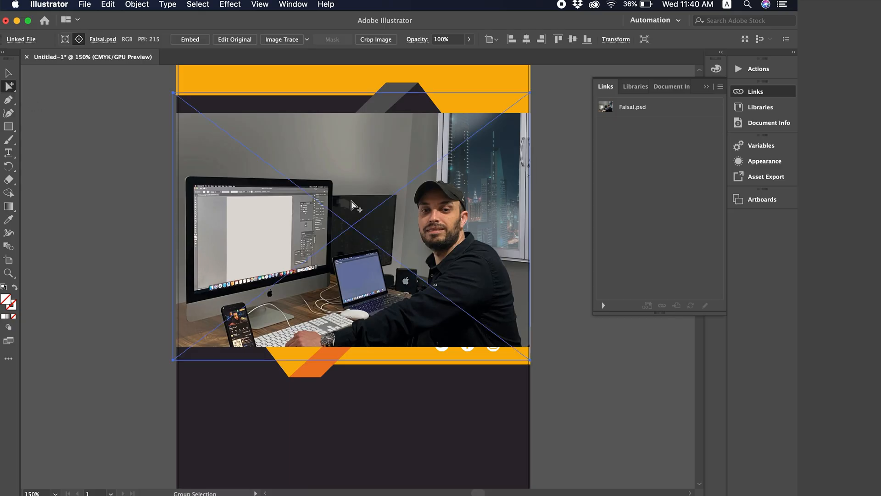
left_click(632, 106)
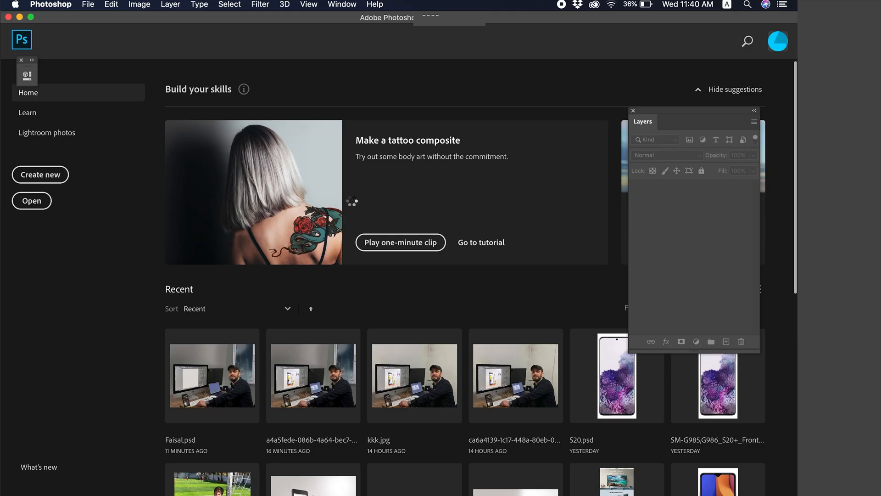
Open Faisal.psd in Photoshop using Edit Original from the Links panel.
double_click(212, 375)
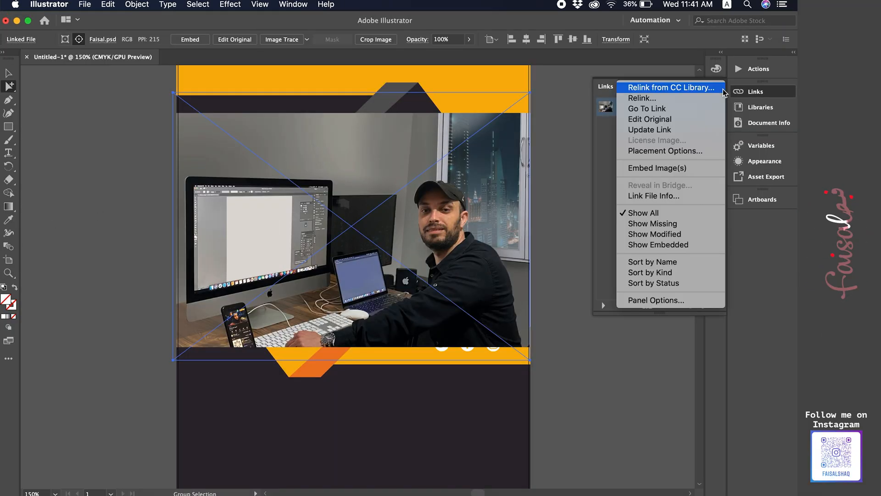
mouse_move(669, 121)
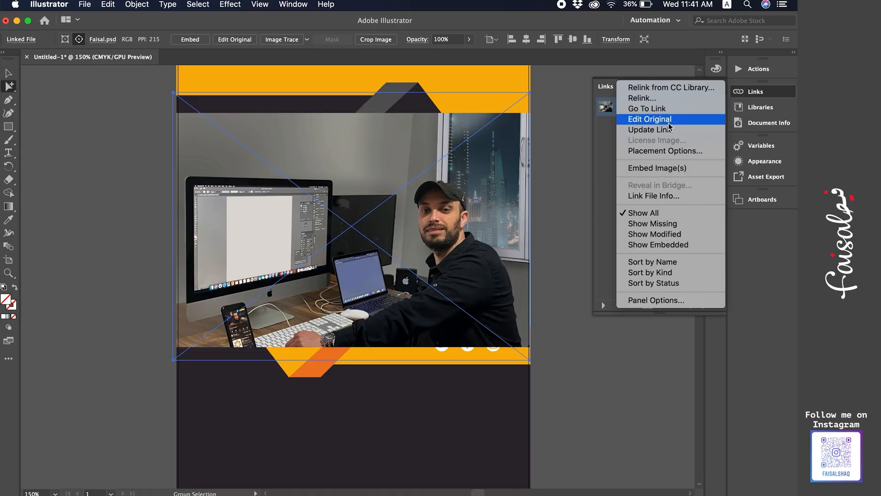
left_click(649, 119)
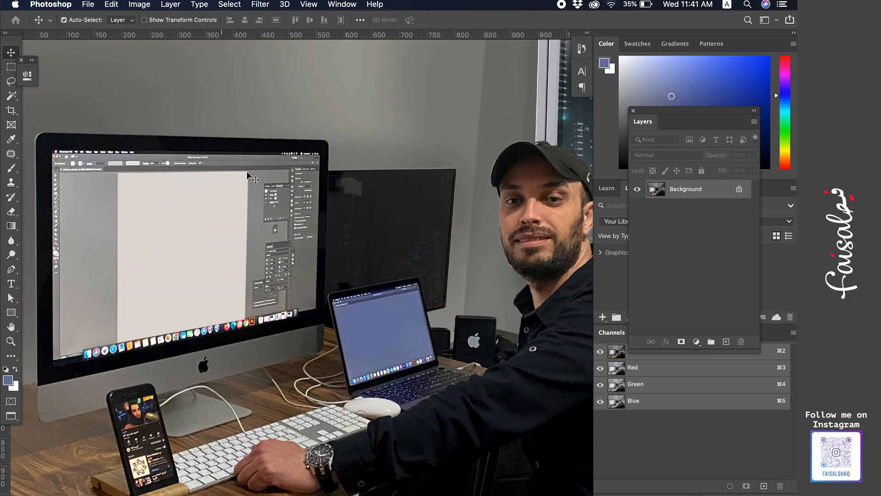
mouse_move(145, 184)
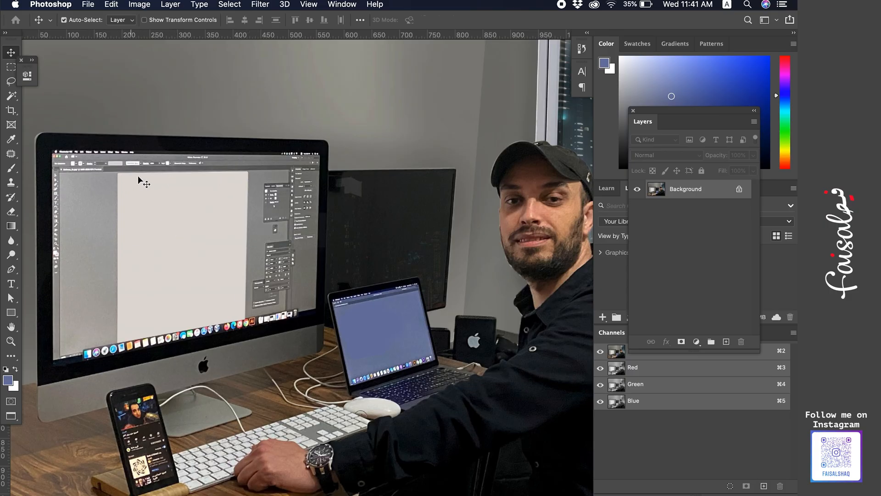
mouse_move(138, 195)
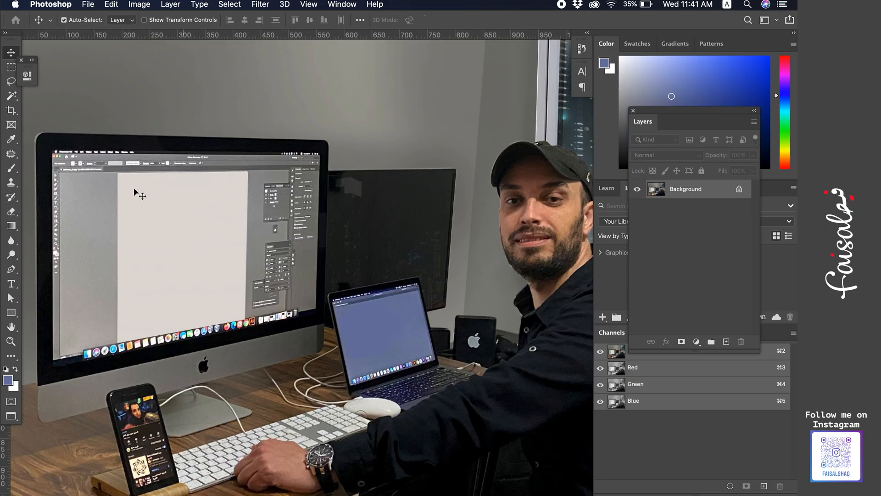
mouse_move(11, 181)
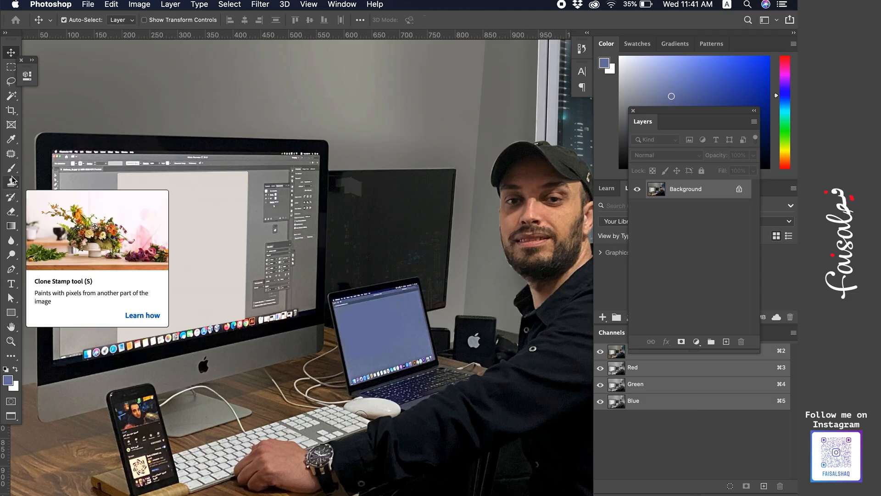
mouse_move(138, 275)
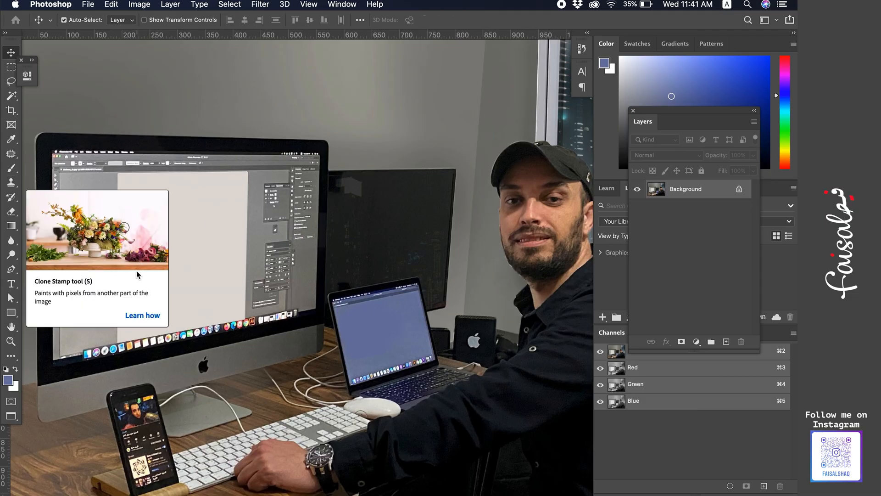
mouse_move(22, 125)
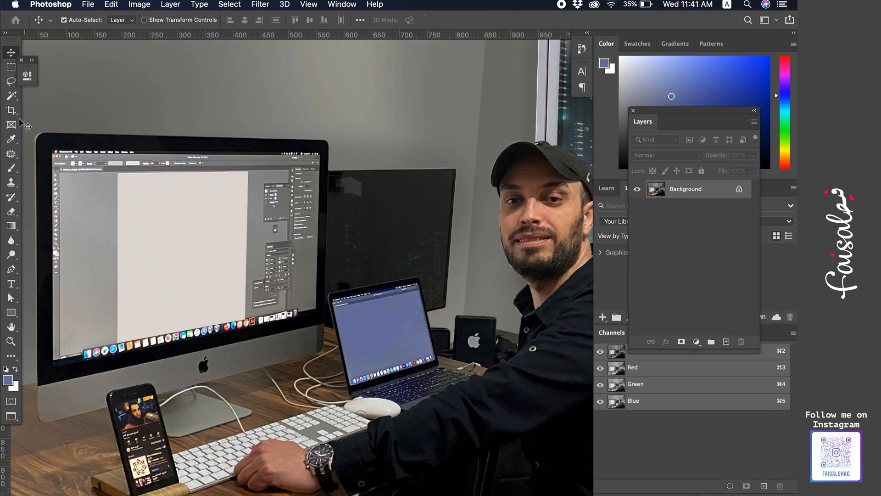
Select the white monitor screen, set foreground to red #ff0000, and add a new layer.
left_click(11, 95)
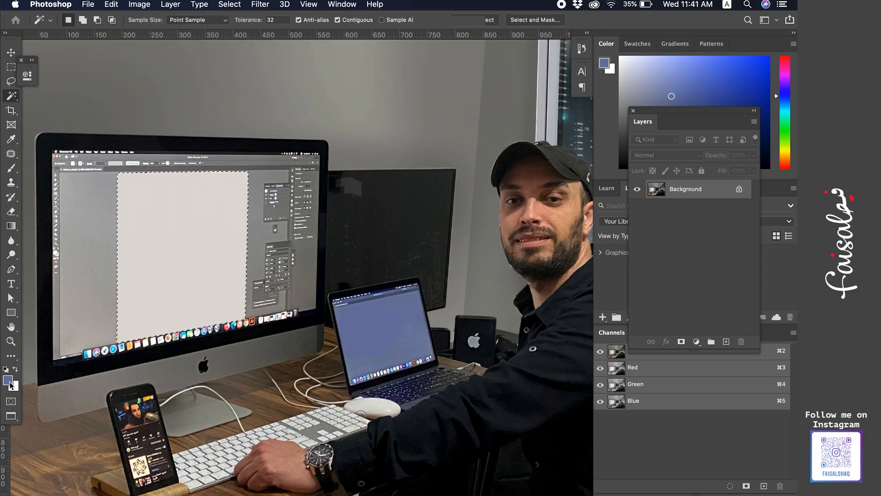
left_click(7, 379)
type("ff0000")
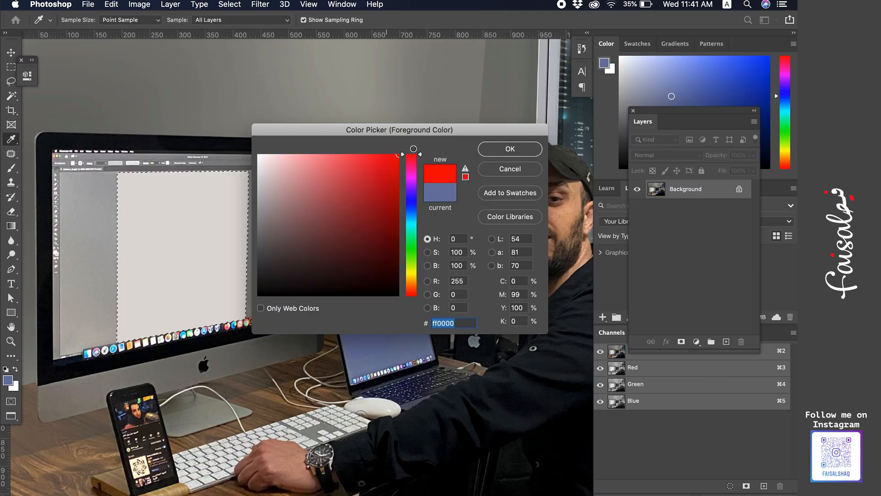
left_click(509, 148)
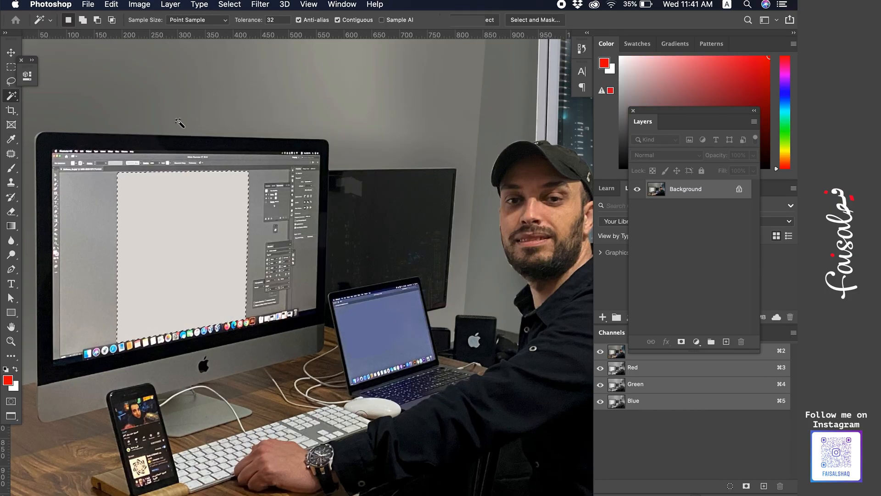
left_click(9, 49)
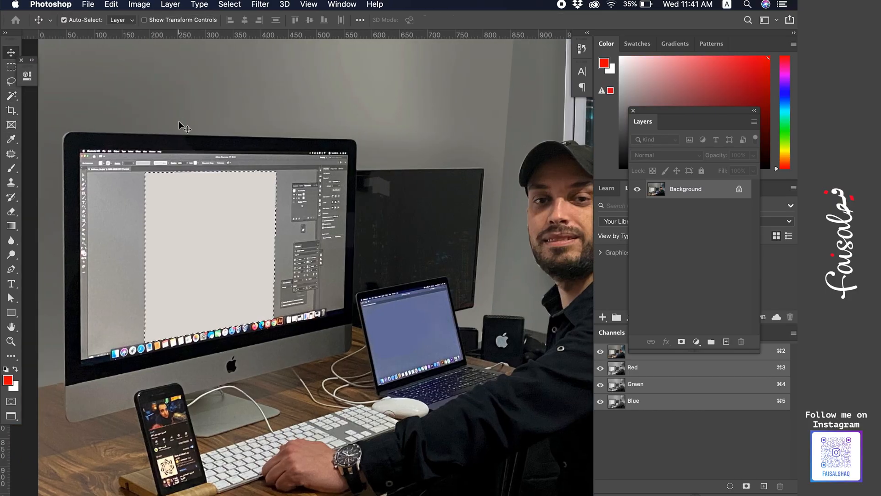
mouse_move(583, 273)
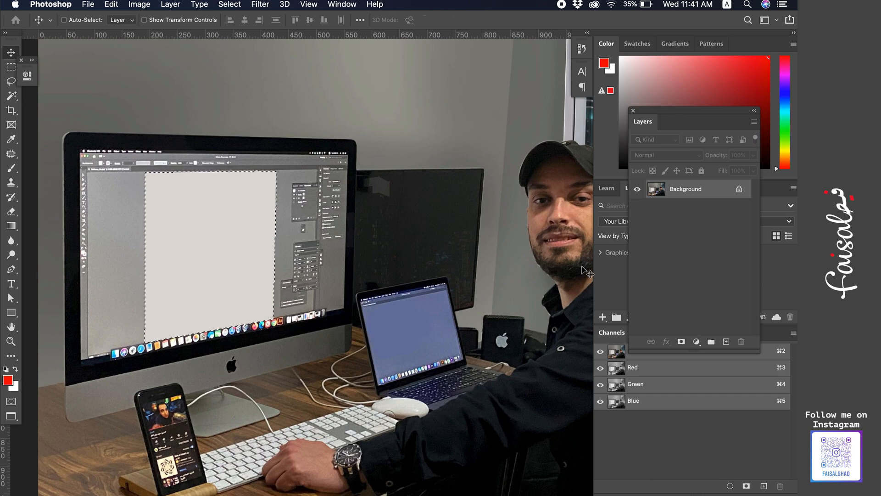
left_click(602, 316)
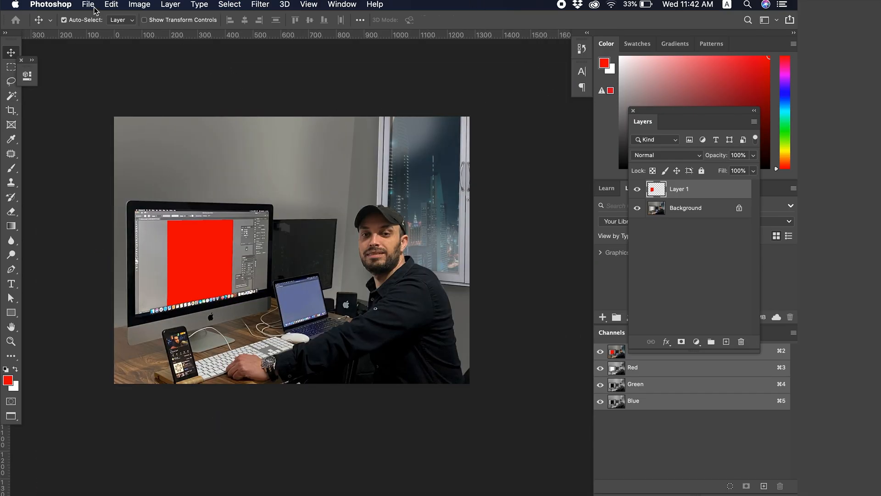
Save Faisal.psd, confirming the maximum compatibility format options.
left_click(88, 5)
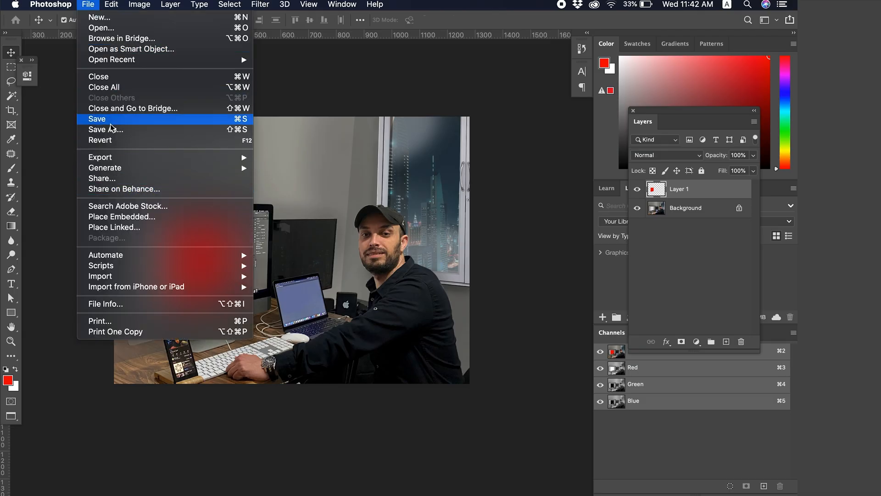
left_click(96, 119)
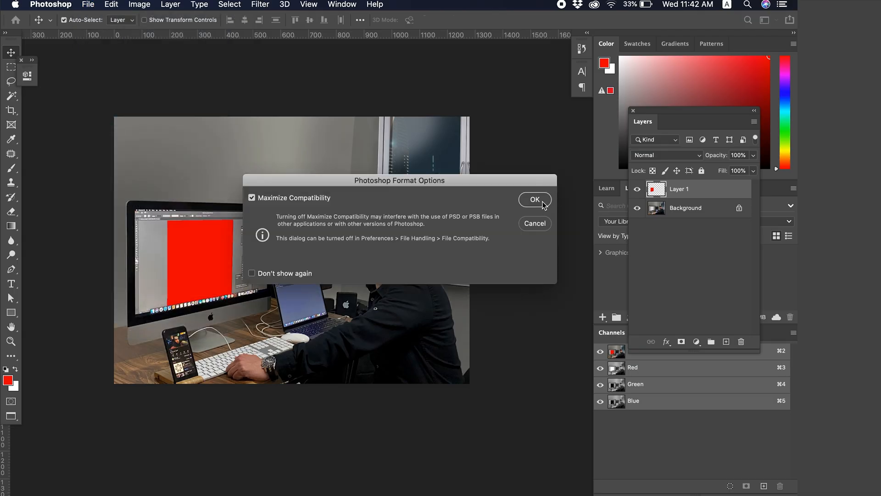
left_click(534, 200)
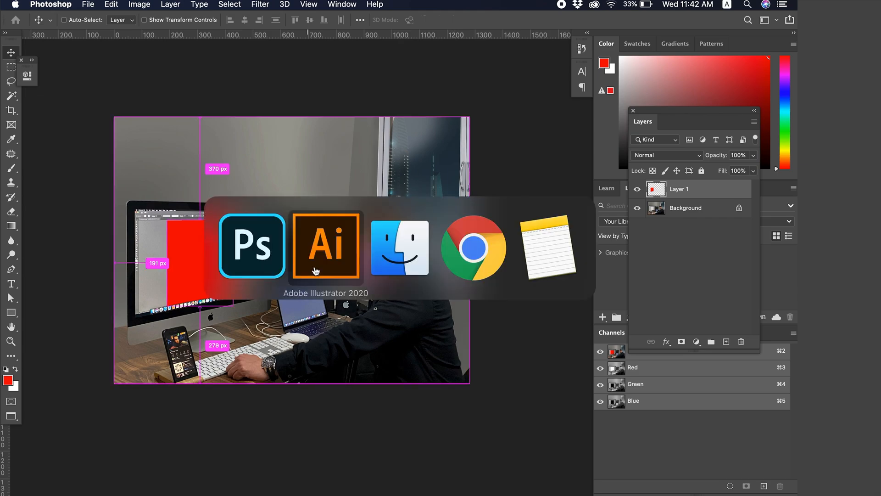
Switch back to the flyer and accept updating the modified Faisal.psd link.
left_click(326, 246)
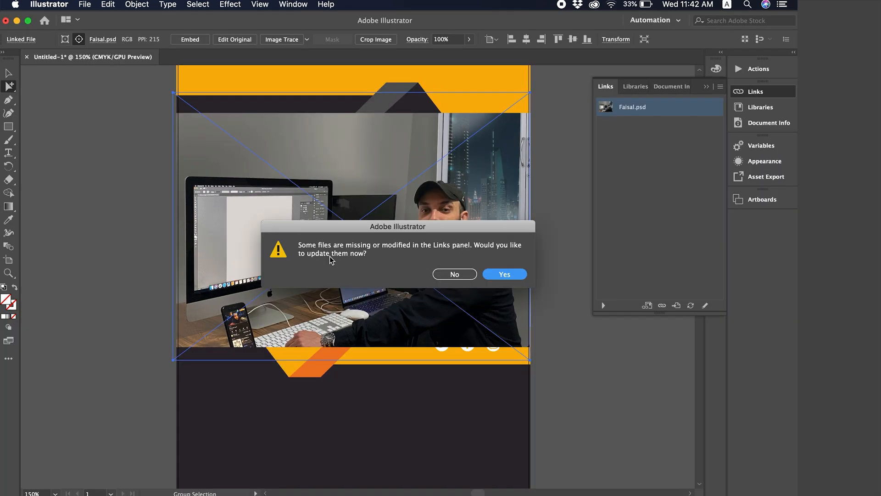
mouse_move(392, 280)
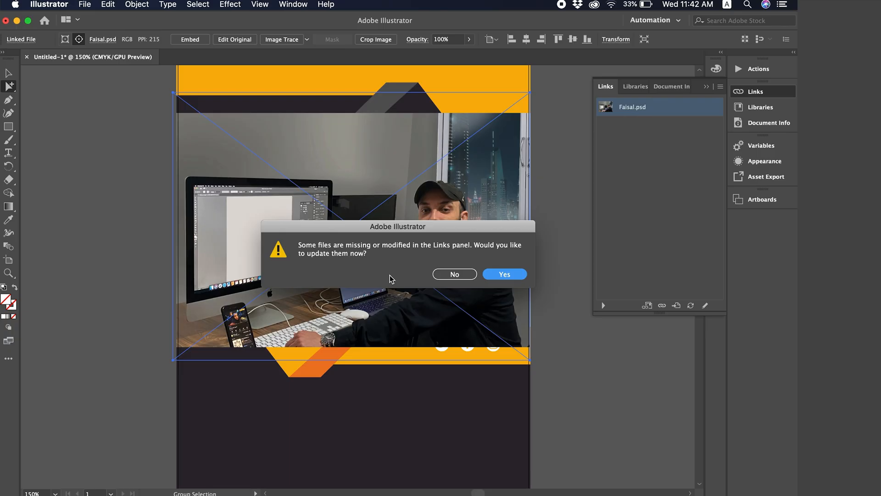
mouse_move(483, 277)
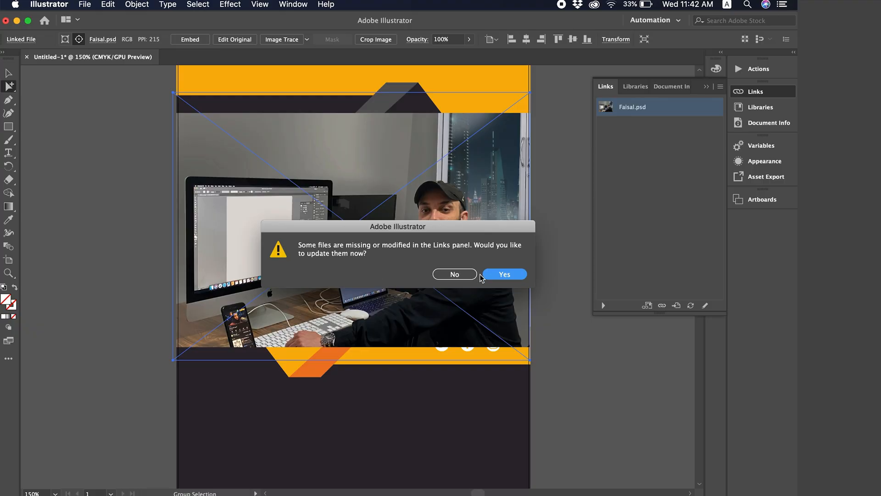
mouse_move(382, 258)
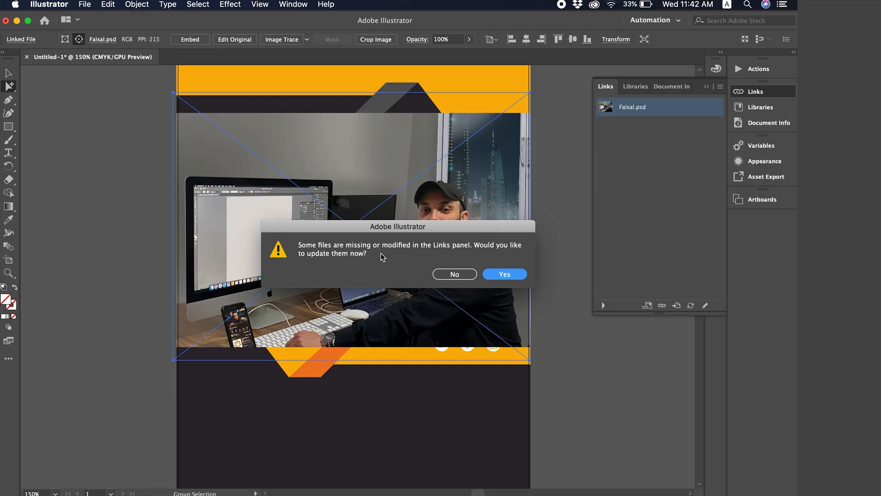
mouse_move(492, 301)
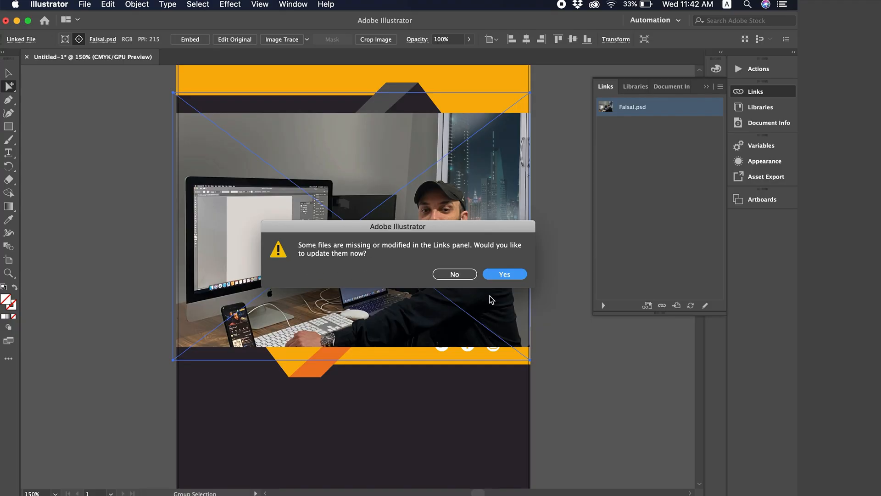
left_click(504, 274)
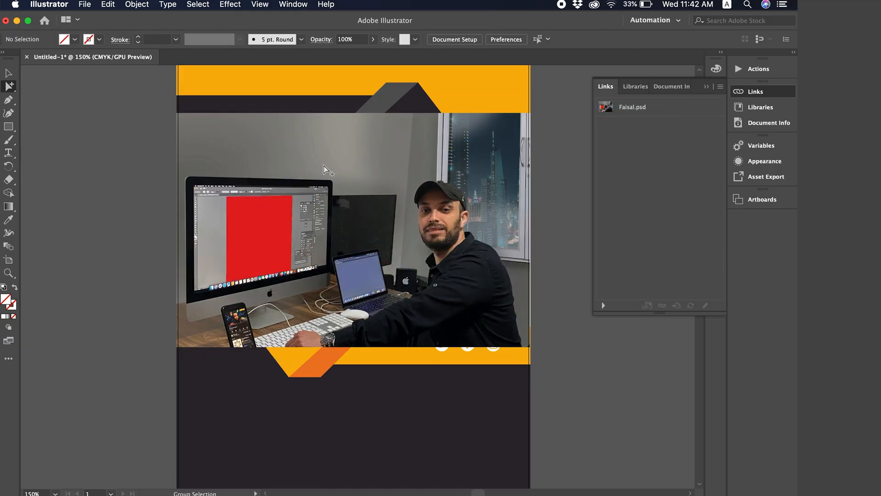
mouse_move(259, 279)
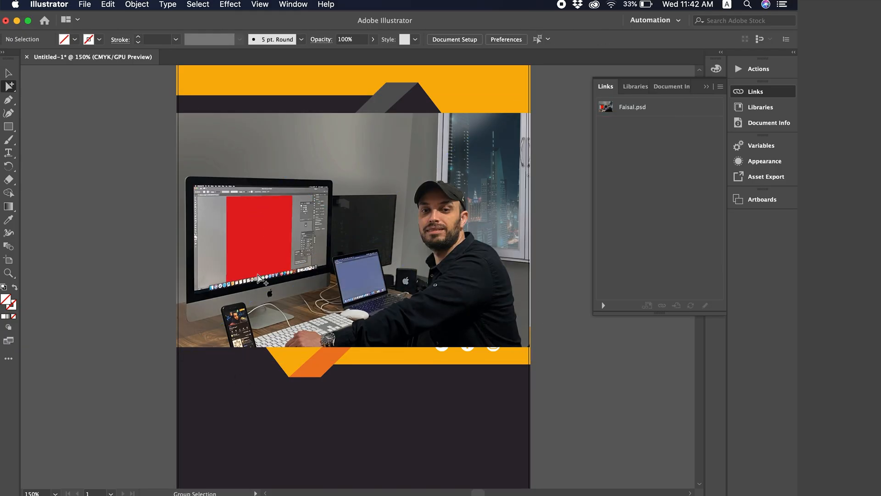